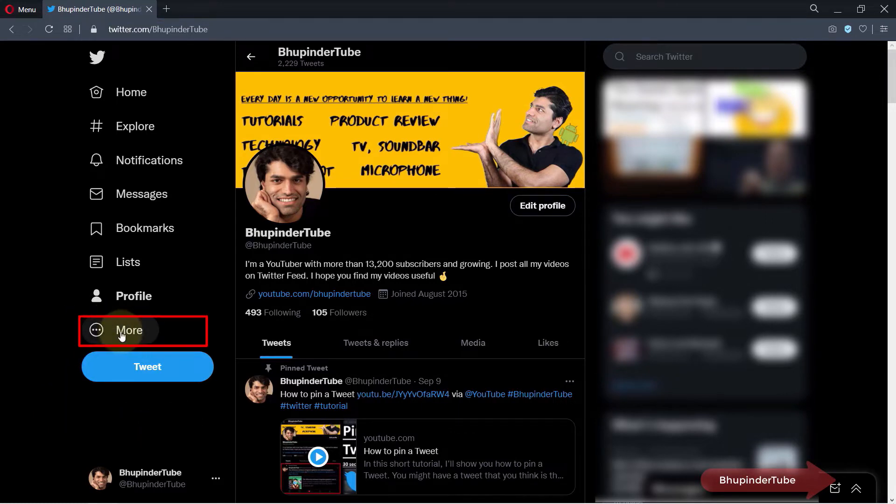
Navigate from More into Settings and privacy, then Security and account access.
click(129, 330)
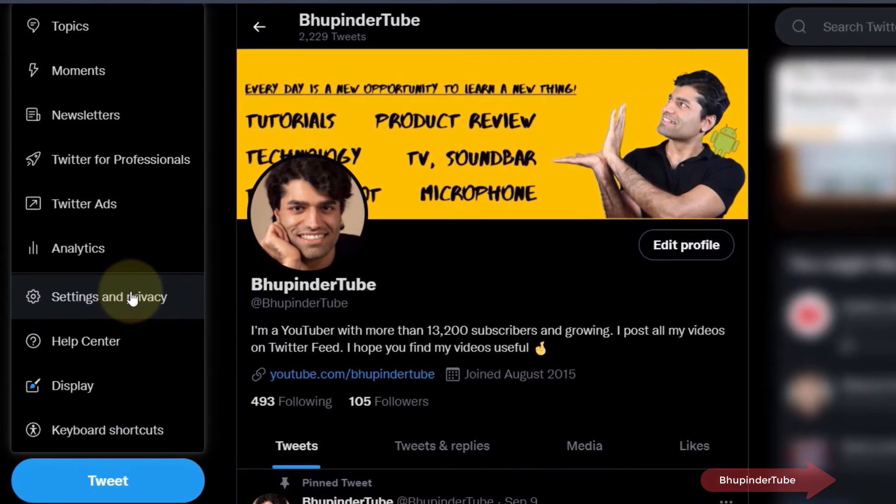
click(109, 297)
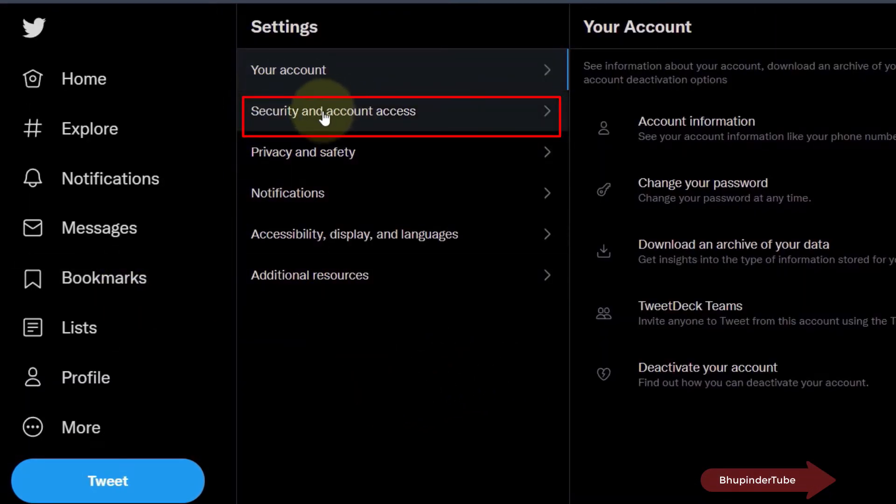
click(332, 111)
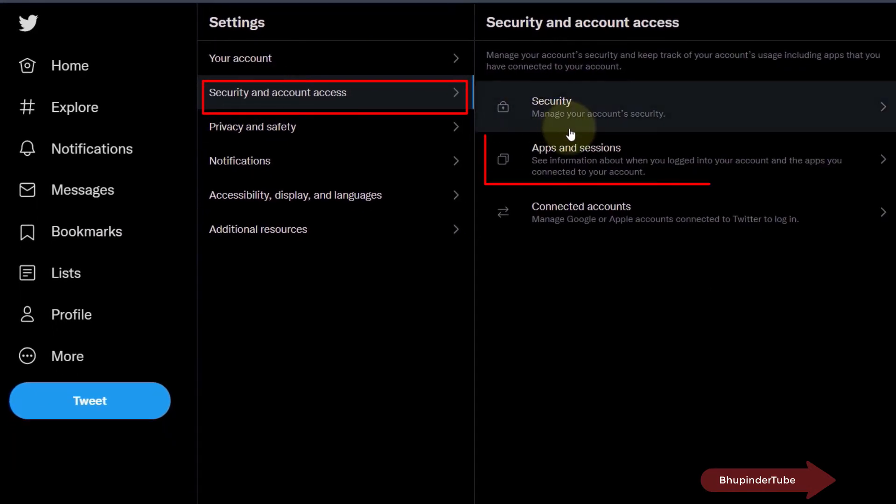
mouse_move(669, 172)
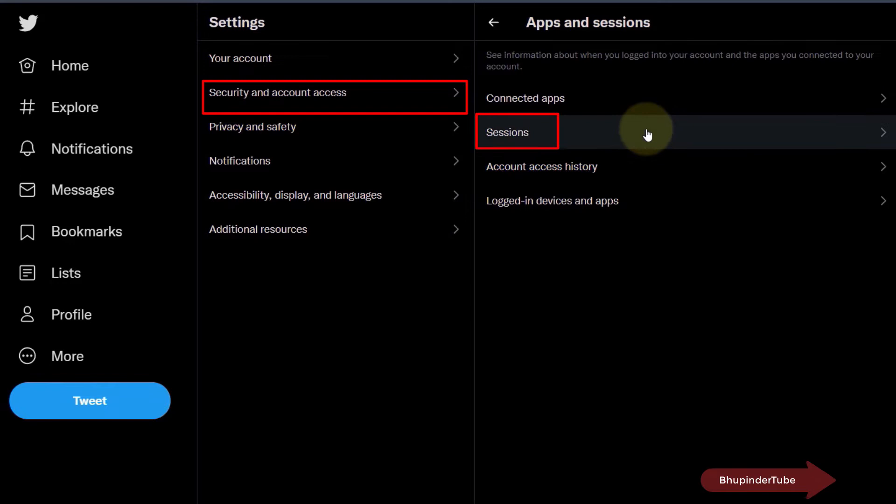
Show the Sessions list with the current and other logged-in devices.
click(508, 133)
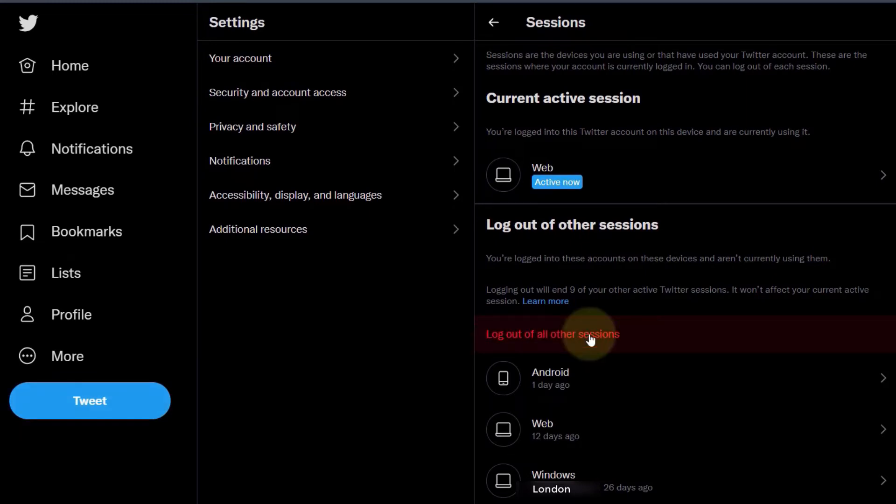
Log out of all other sessions and confirm, leaving only the current one.
click(553, 334)
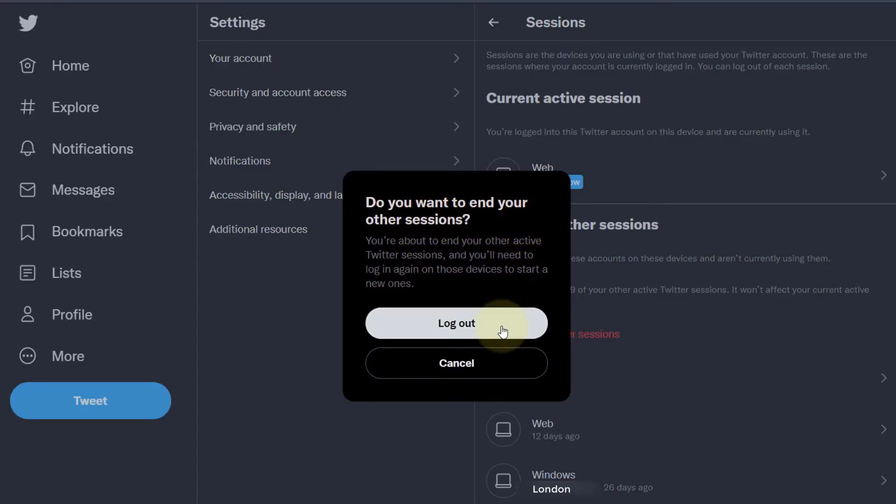
click(456, 323)
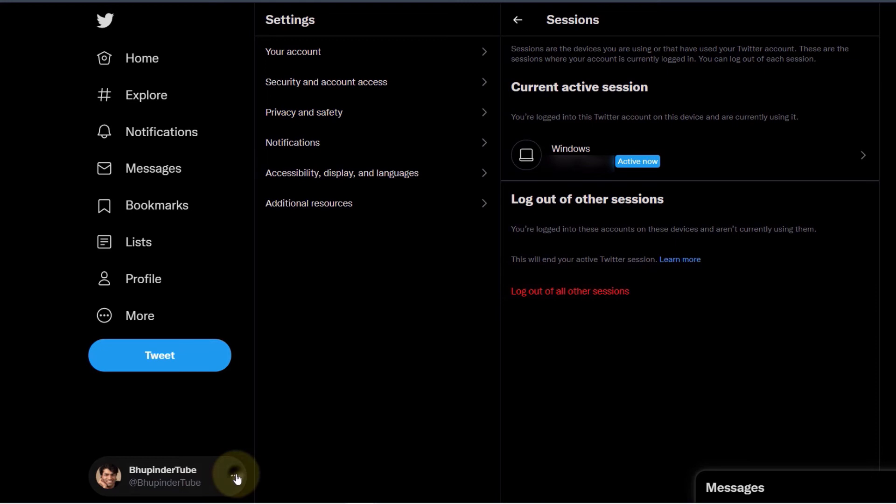
Log out of the current account via the account menu, landing on the sign-in page.
click(234, 478)
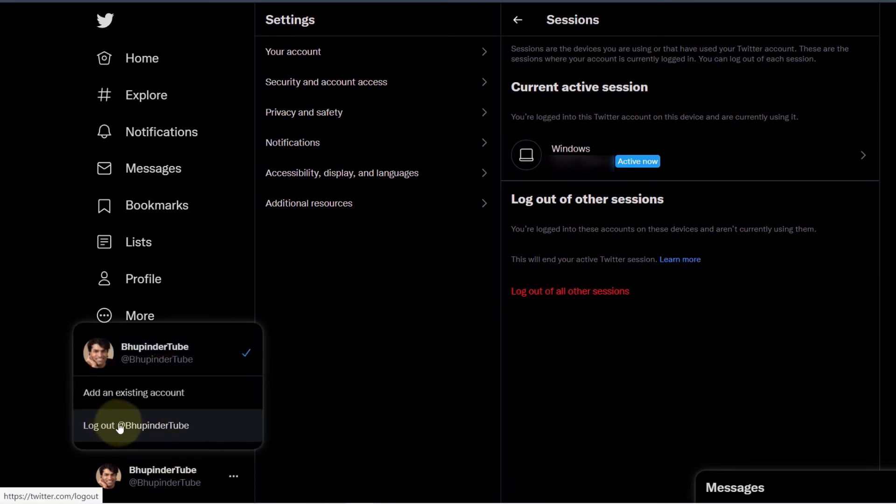
click(120, 425)
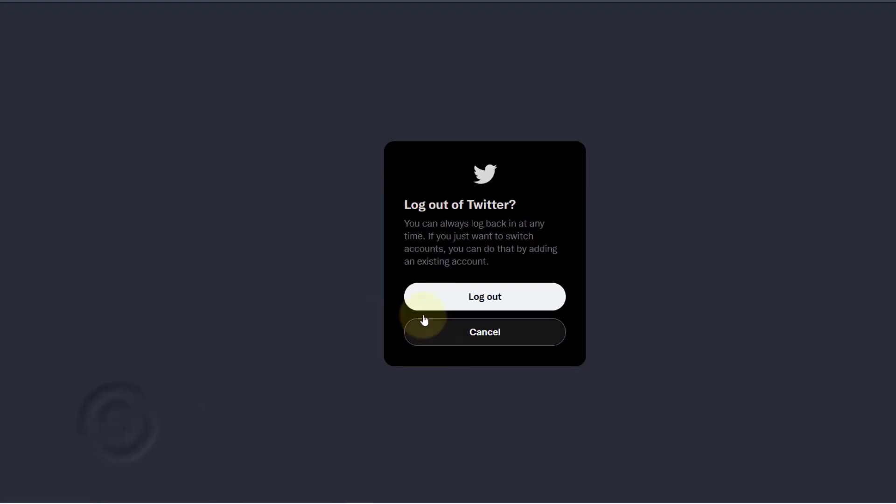
click(485, 297)
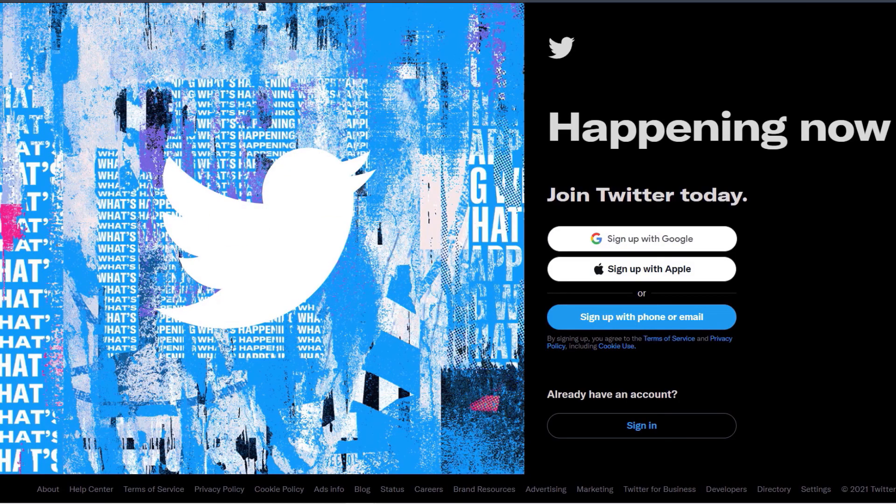